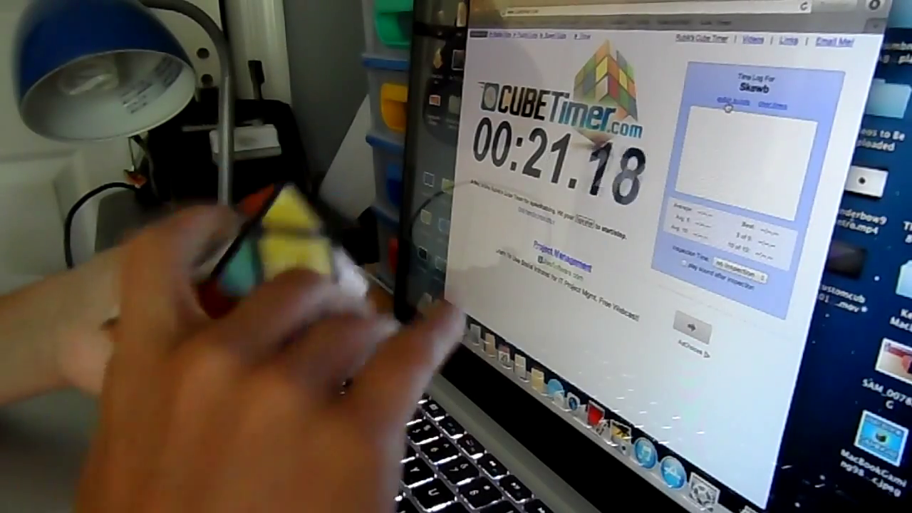
Stop the Skewb timer at 00:22.60, logging it as the first time log entry.
{"action": "key", "text": "space"}
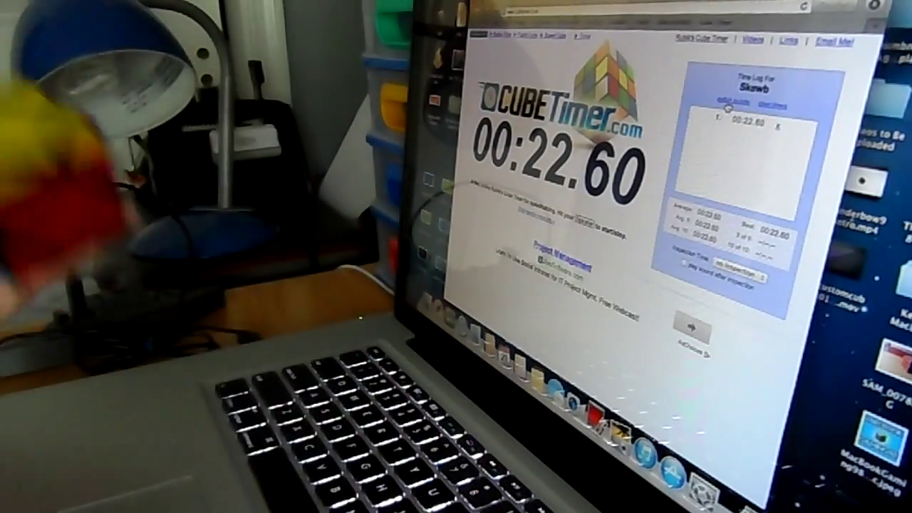